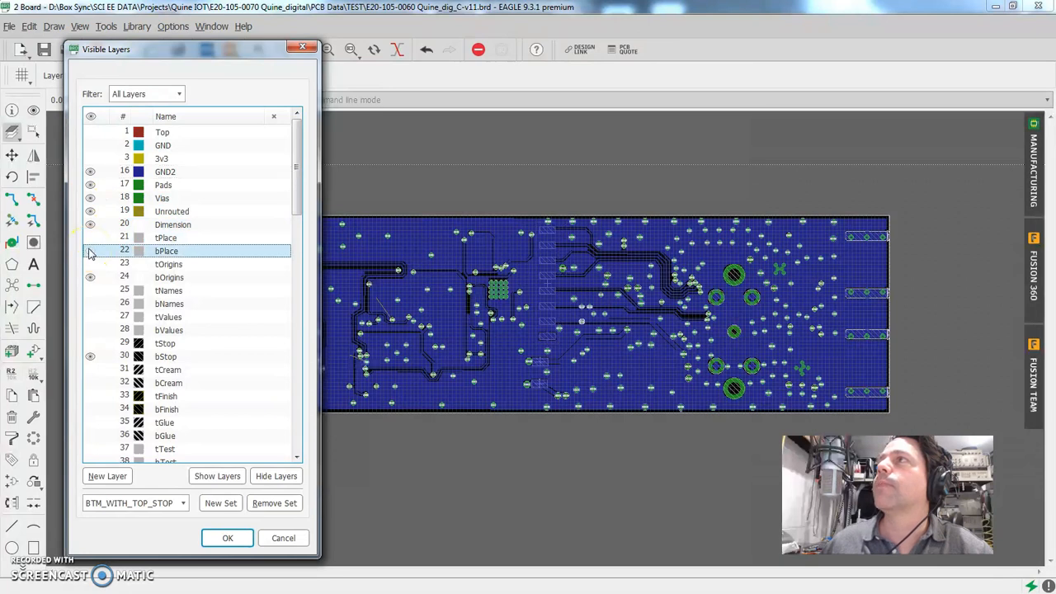
# Toggle the bPlace and bOrigins layers off, close Visible Layers and reopen it from the toolbar
pyautogui.click(89, 277)
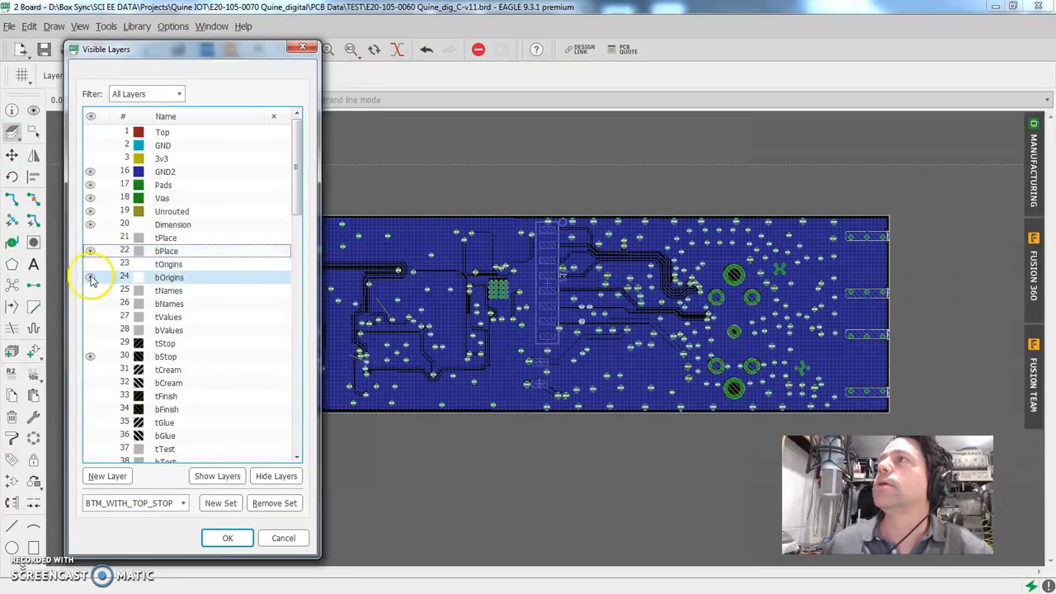
pyautogui.click(228, 538)
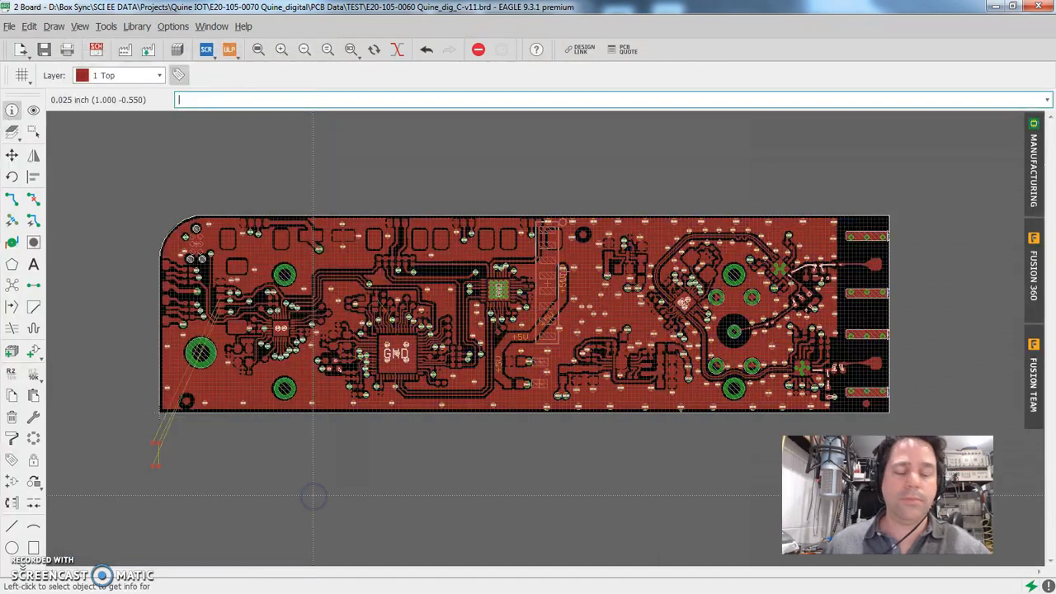
pyautogui.click(33, 109)
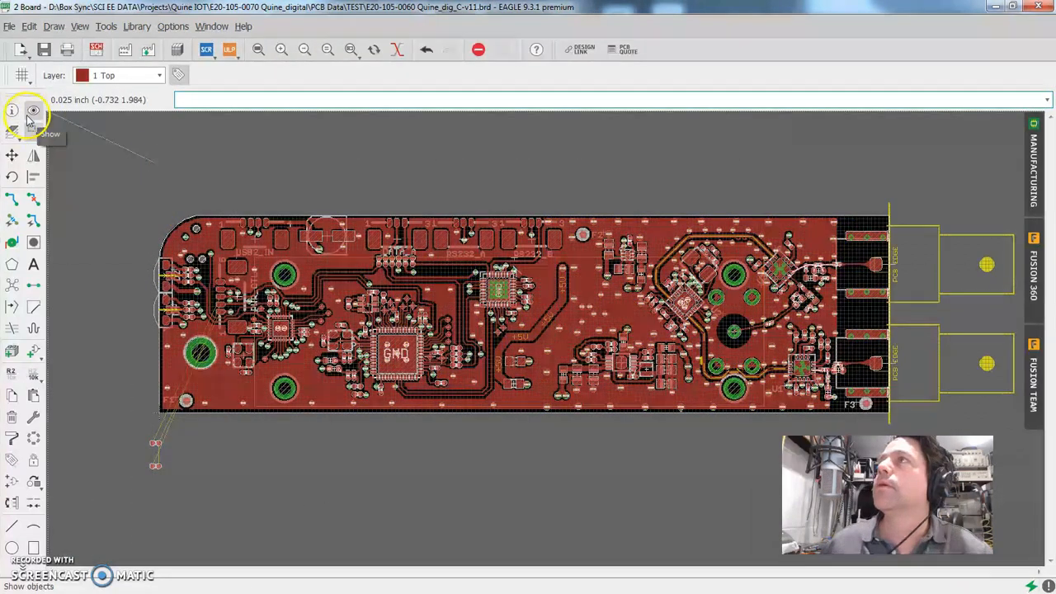
pyautogui.click(33, 109)
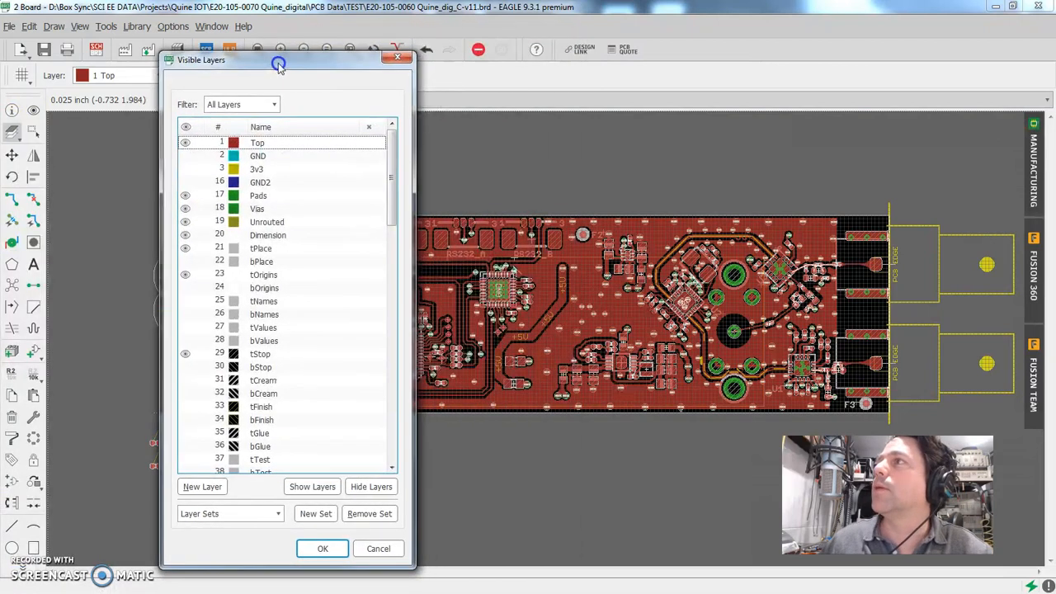
# Toggle all layers at once, apply the BTM_WITH_TOP_STOP layer set and confirm the dialog
pyautogui.moveTo(279, 59); pyautogui.dragTo(206, 36)
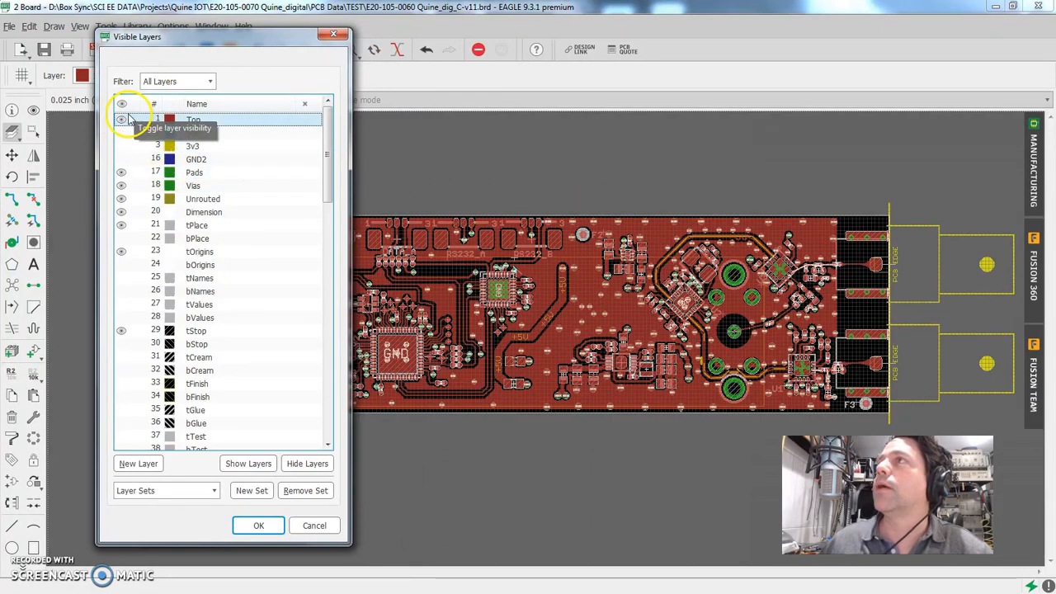
pyautogui.click(122, 119)
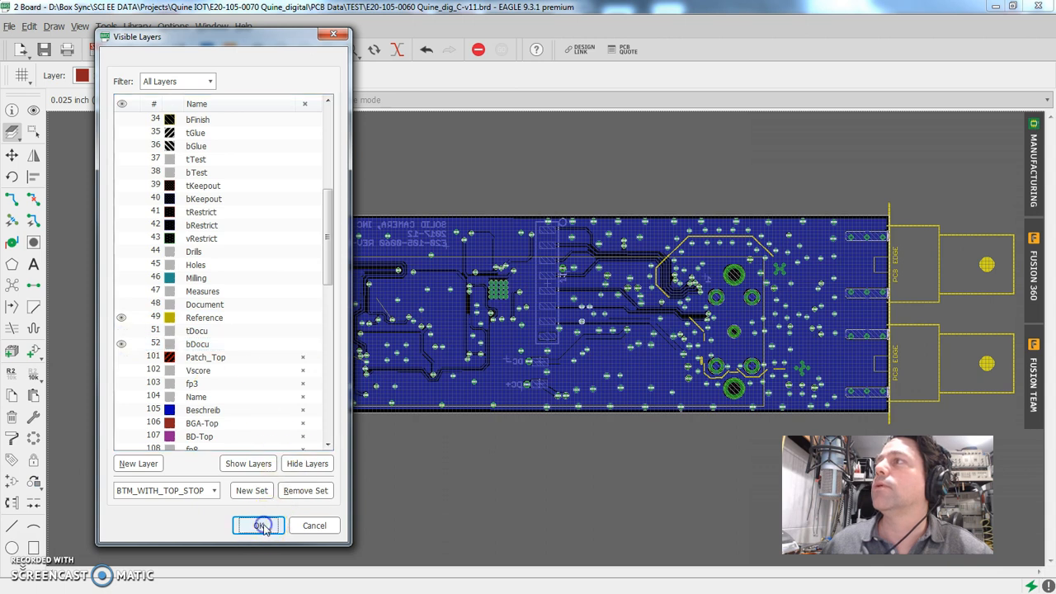
pyautogui.click(258, 525)
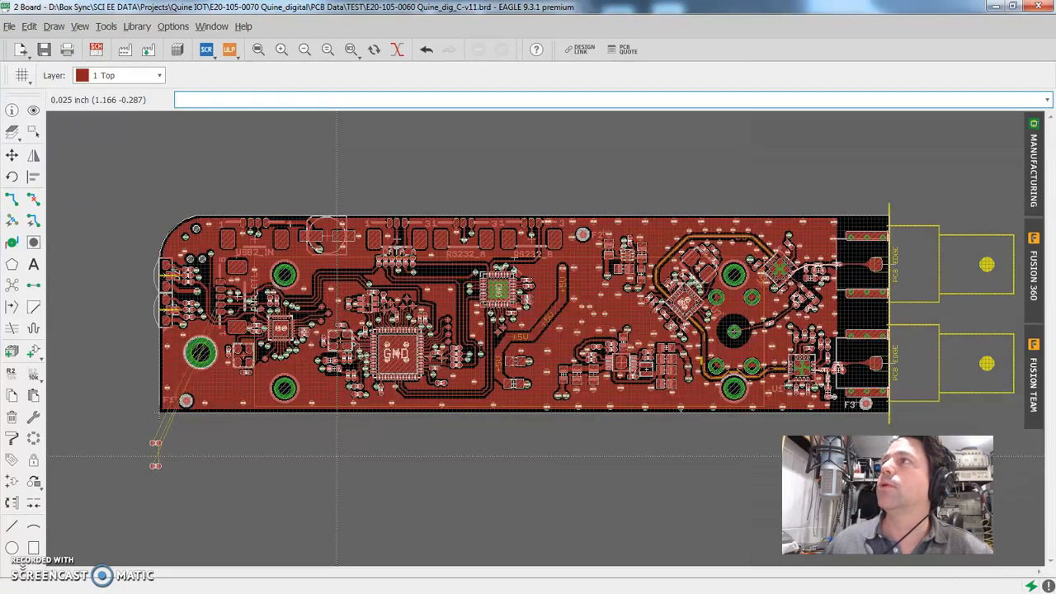
# Show the key assignment list via Options > Assign
pyautogui.click(172, 27)
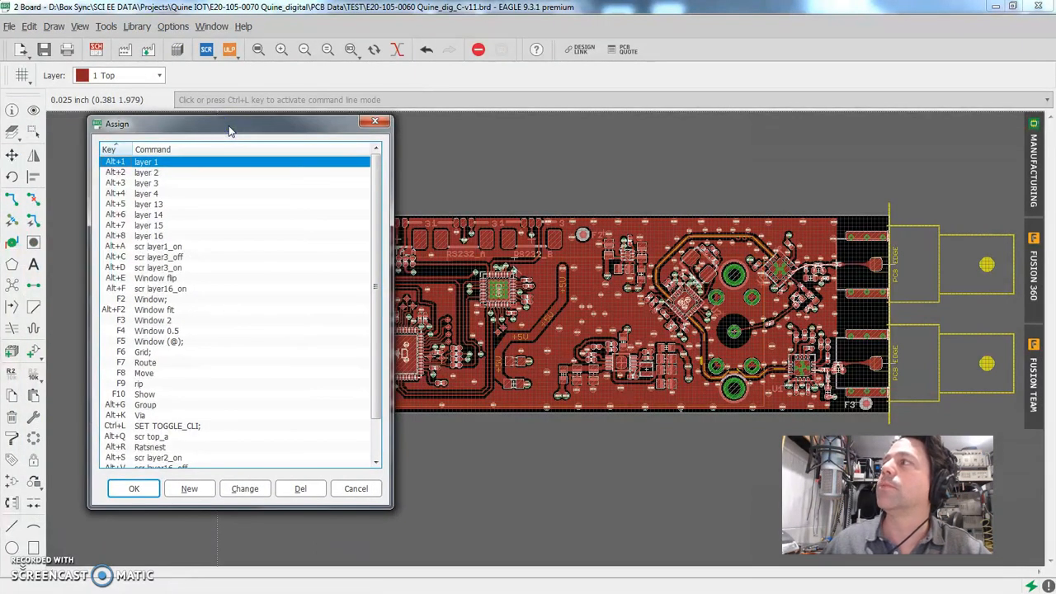
# Inspect the Alt+5, Alt+A scr layer1_on and Alt+C scr layer3_off bindings, then cancel without changes
pyautogui.moveTo(231, 124); pyautogui.dragTo(482, 100)
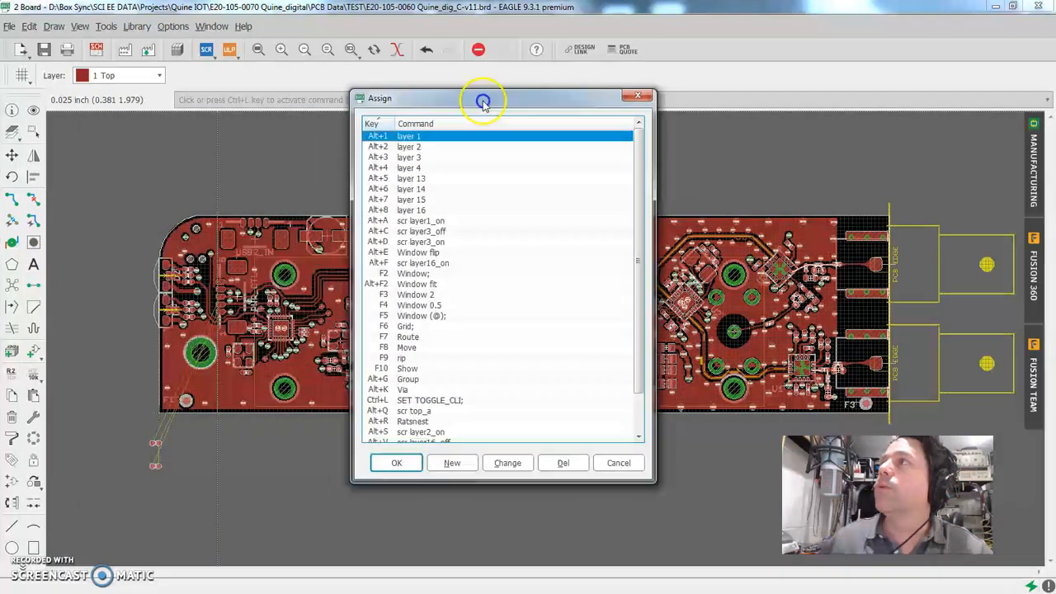
pyautogui.moveTo(482, 99); pyautogui.dragTo(437, 92)
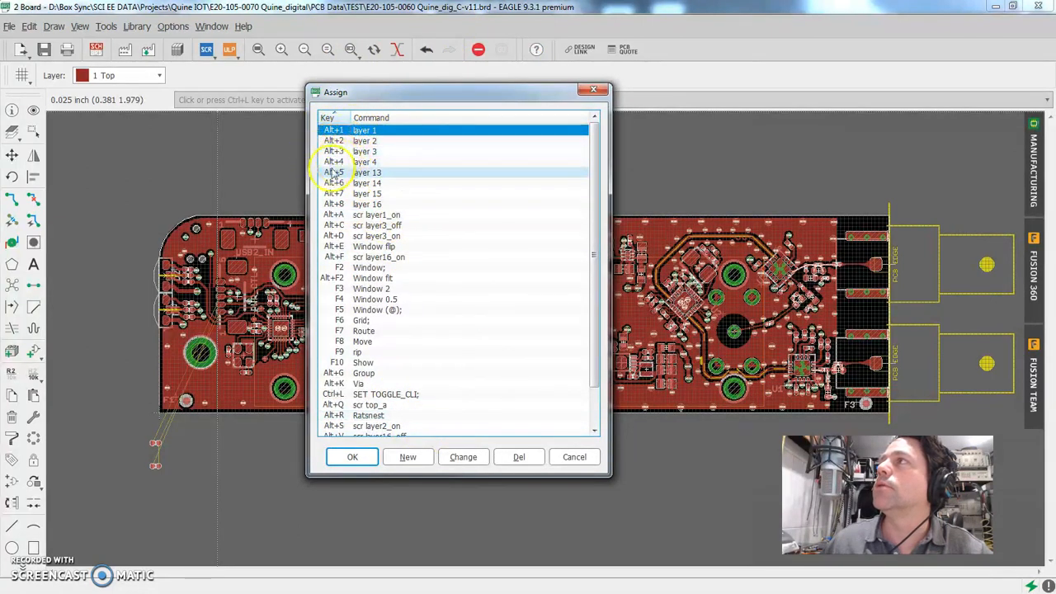
pyautogui.click(366, 204)
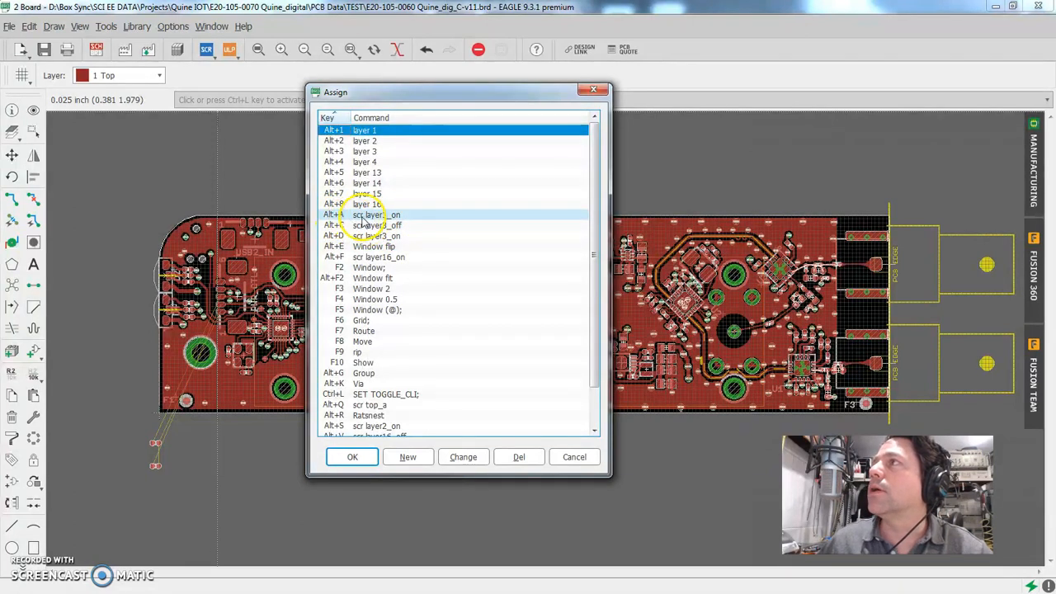
pyautogui.click(376, 224)
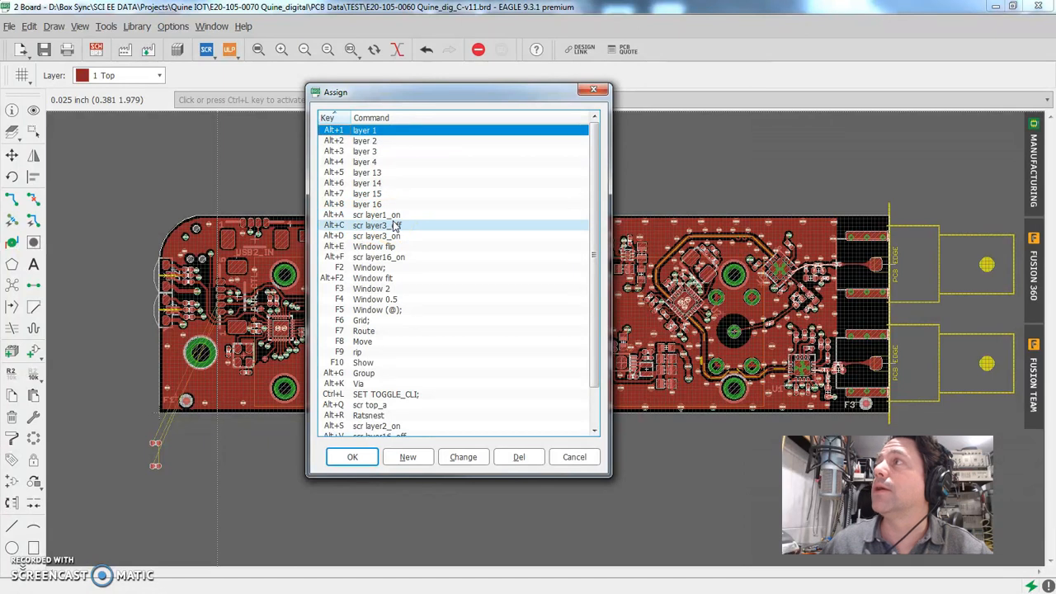
pyautogui.click(377, 215)
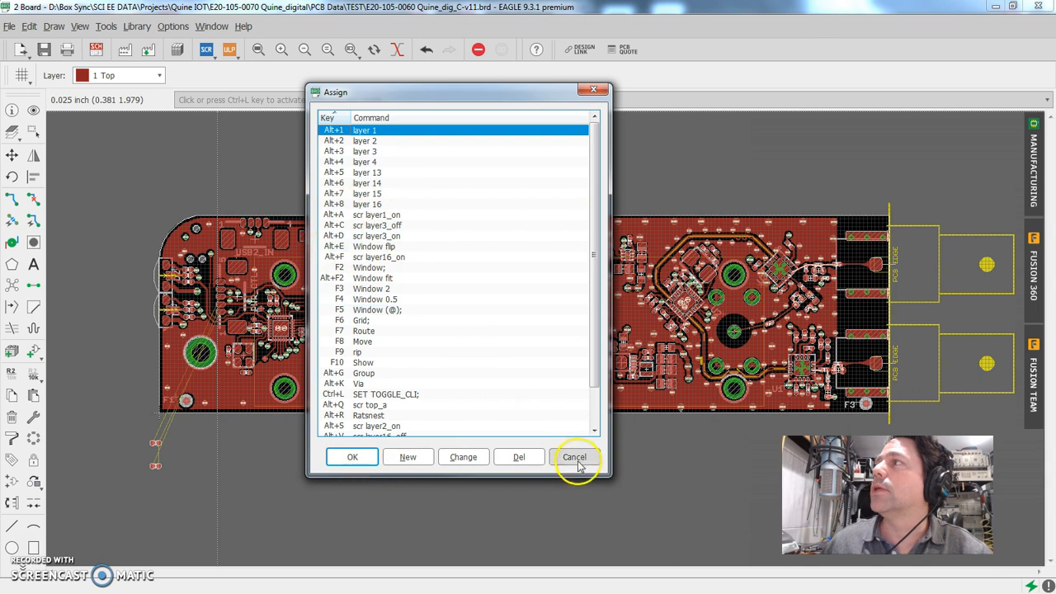
pyautogui.click(574, 458)
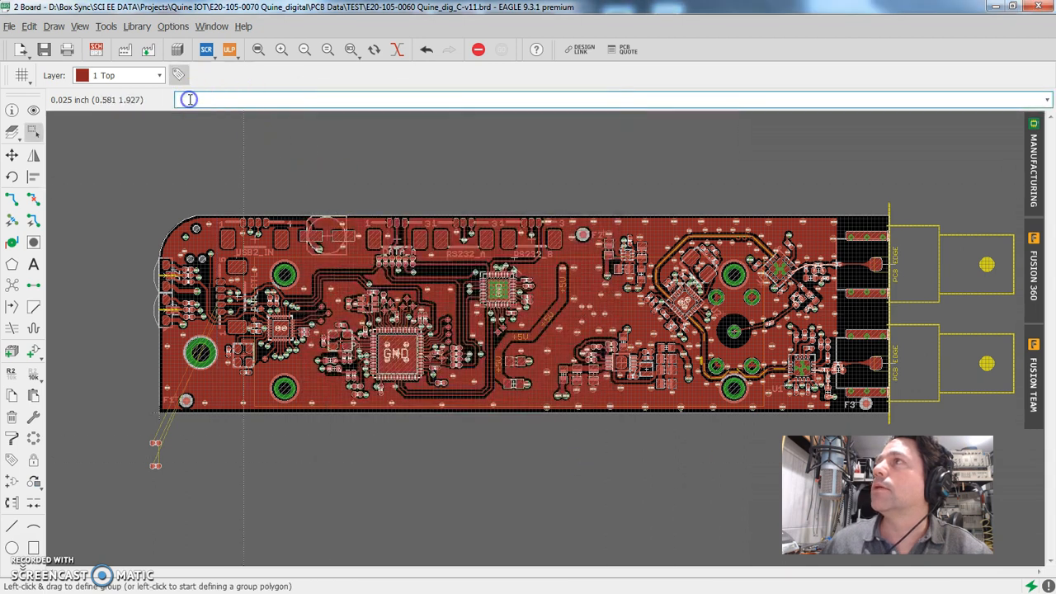
pyautogui.moveTo(472, 99)
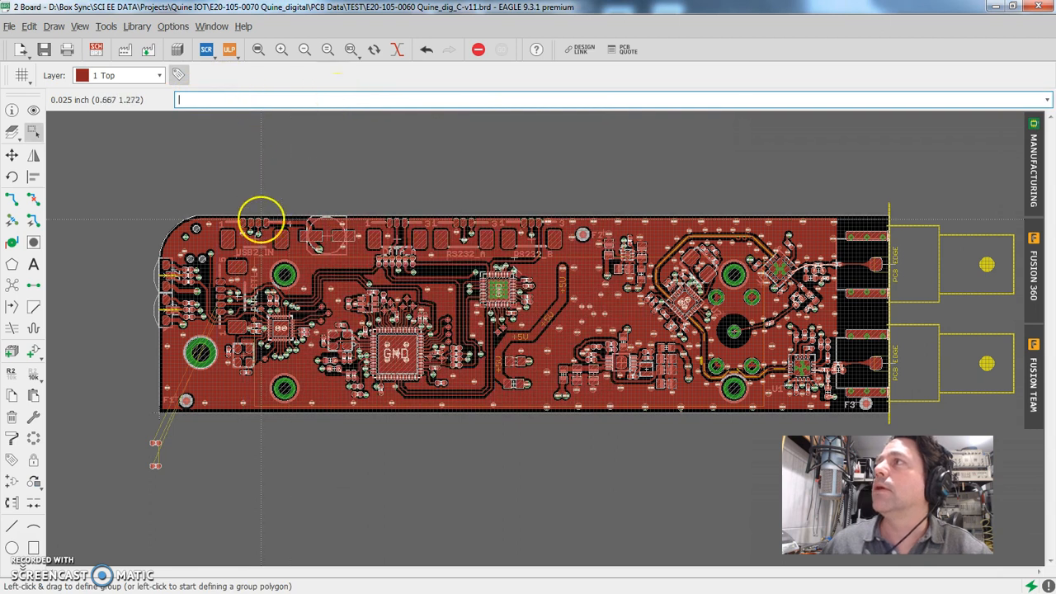
pyautogui.moveTo(228, 101)
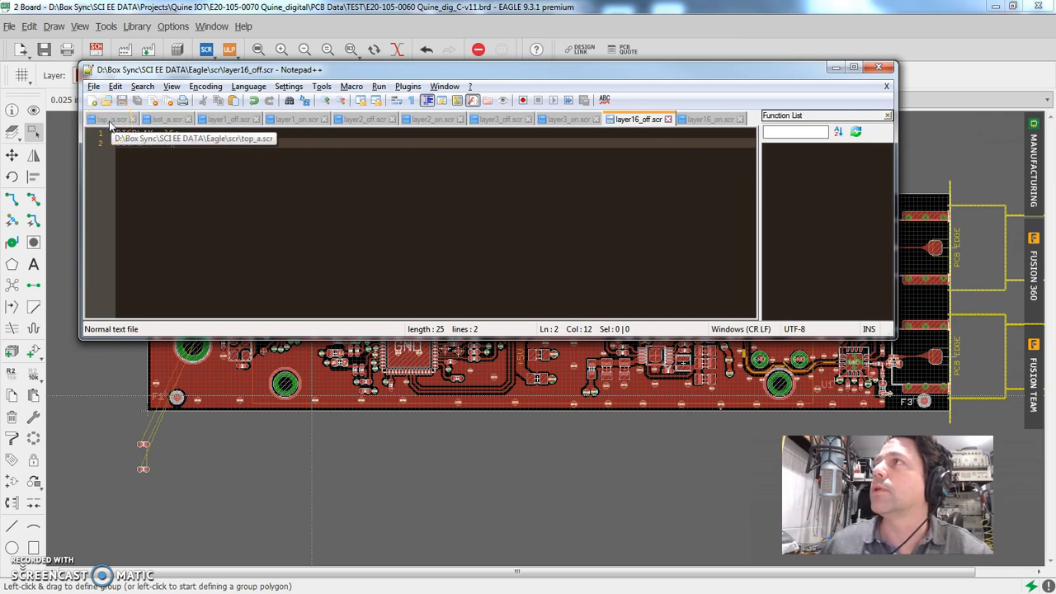
# Look through layer1_off, layer3_off and another script, then switch to top_a.scr
pyautogui.click(228, 118)
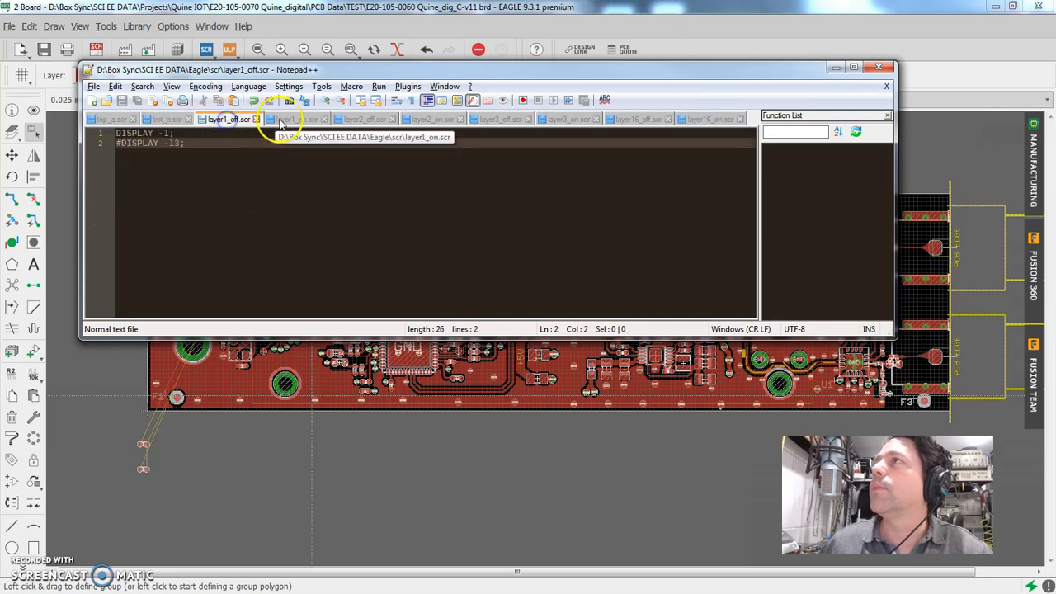
pyautogui.click(495, 119)
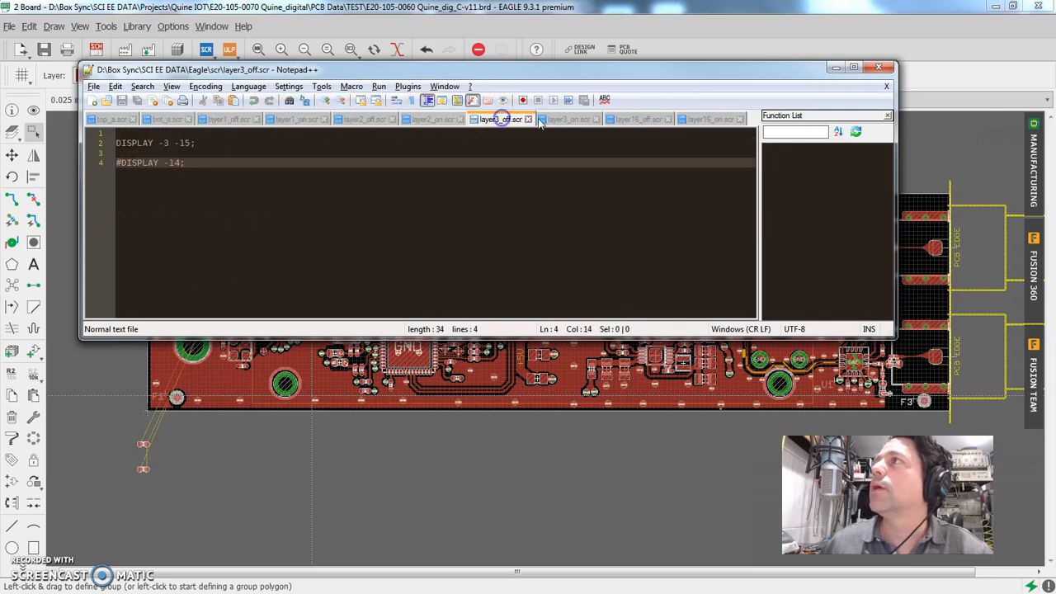
pyautogui.click(710, 118)
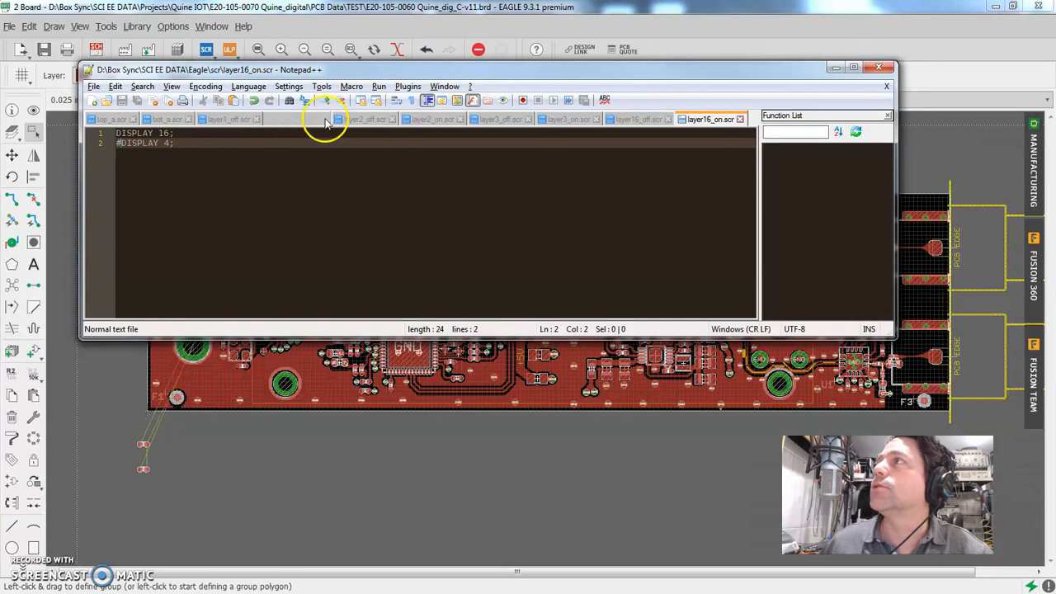
pyautogui.moveTo(330, 70); pyautogui.dragTo(525, 89)
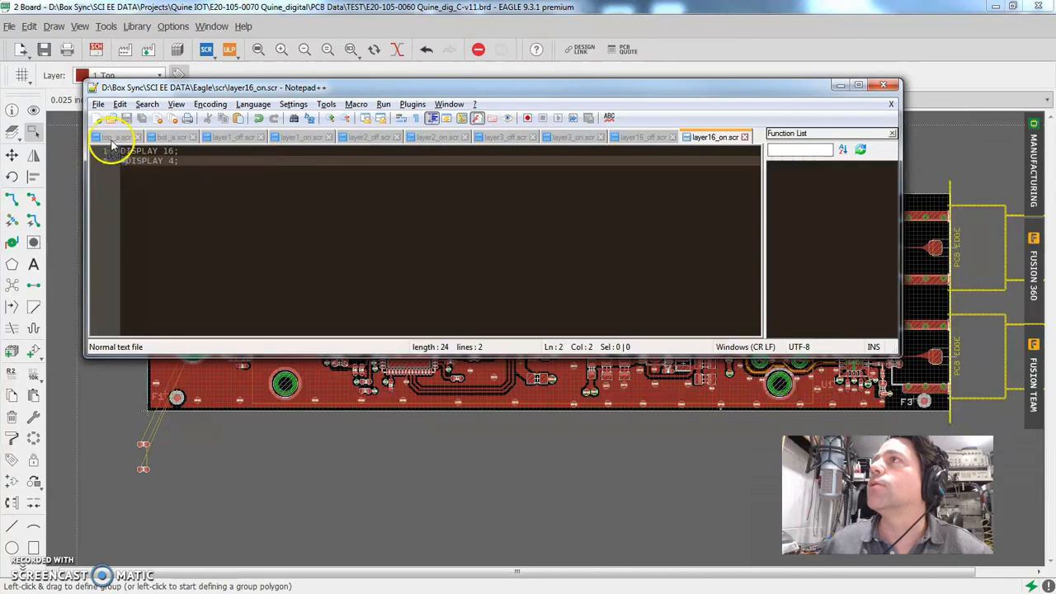
pyautogui.click(116, 137)
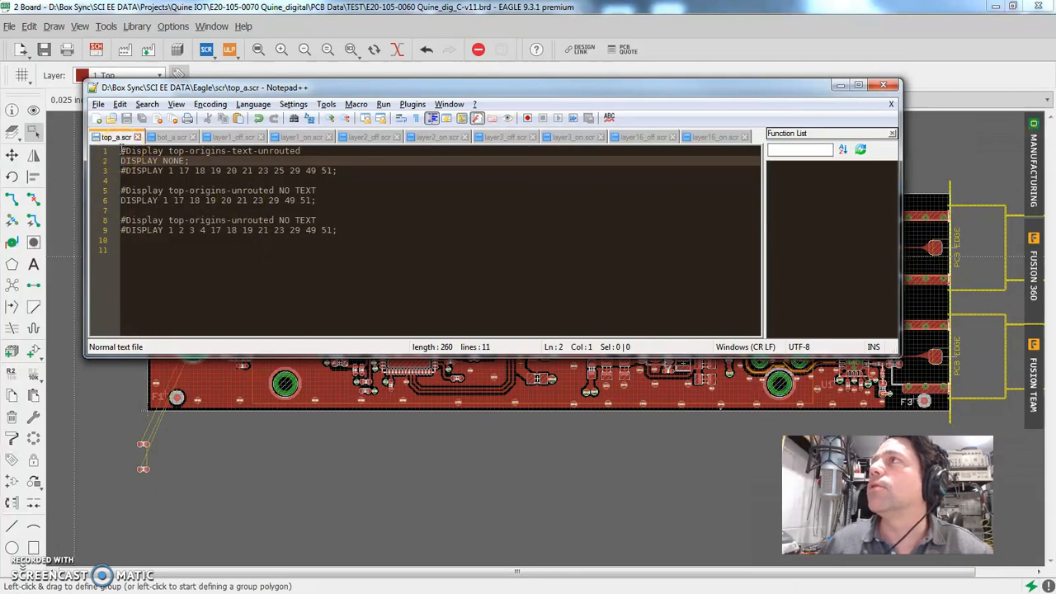
pyautogui.click(124, 152)
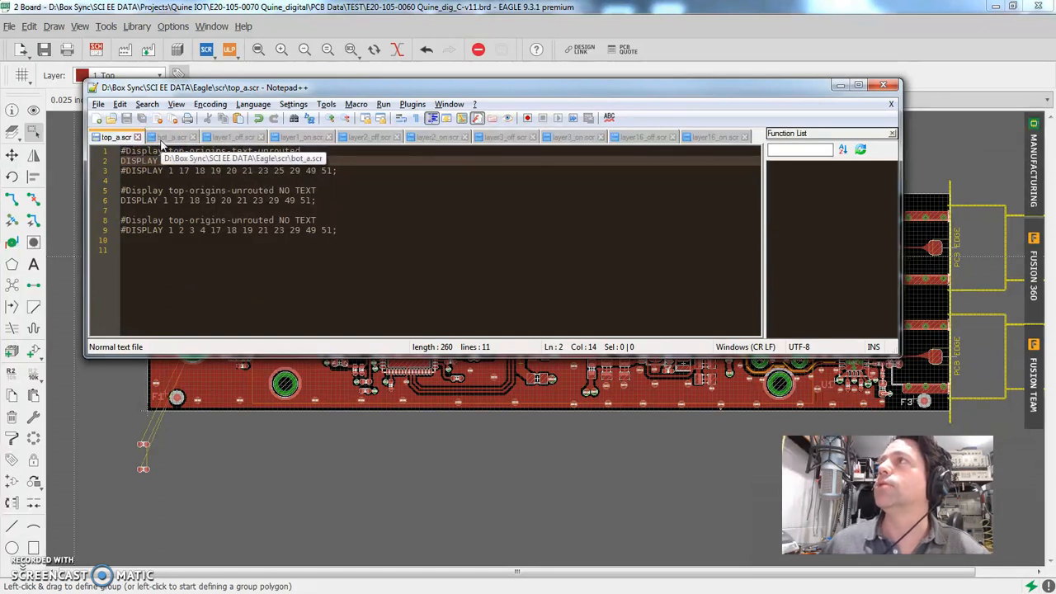
# Review bot_a.scr's bottom-layer DISPLAY commands, then switch to layer1_off.scr
pyautogui.click(172, 137)
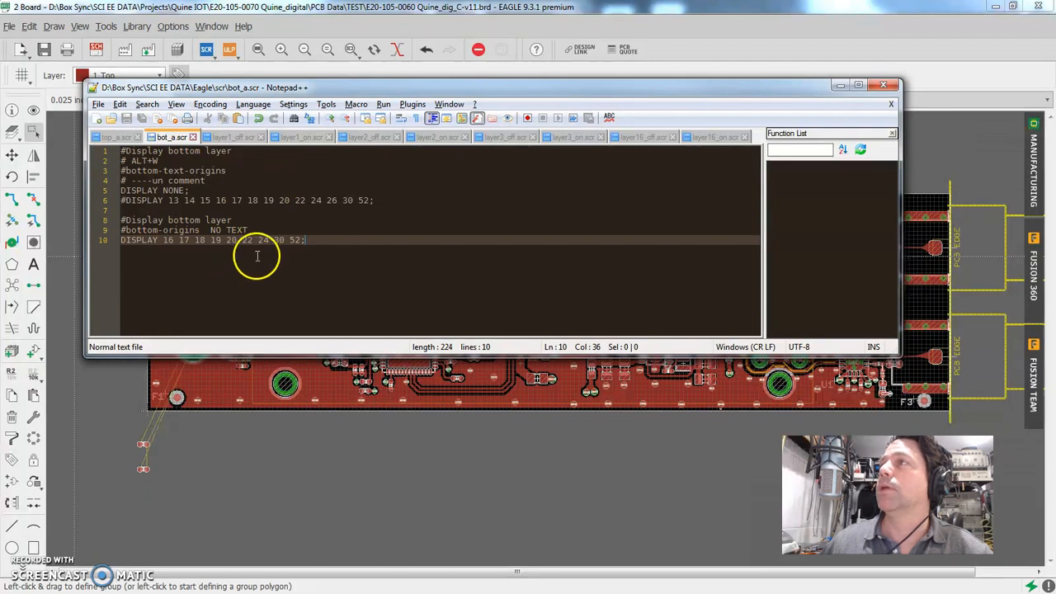
pyautogui.click(229, 137)
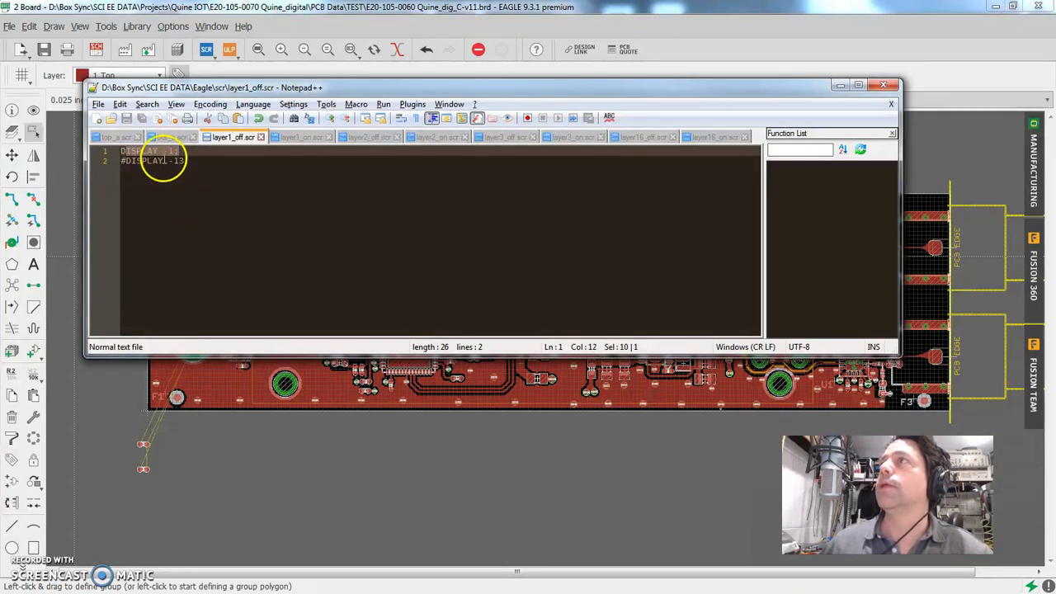
pyautogui.moveTo(168, 159)
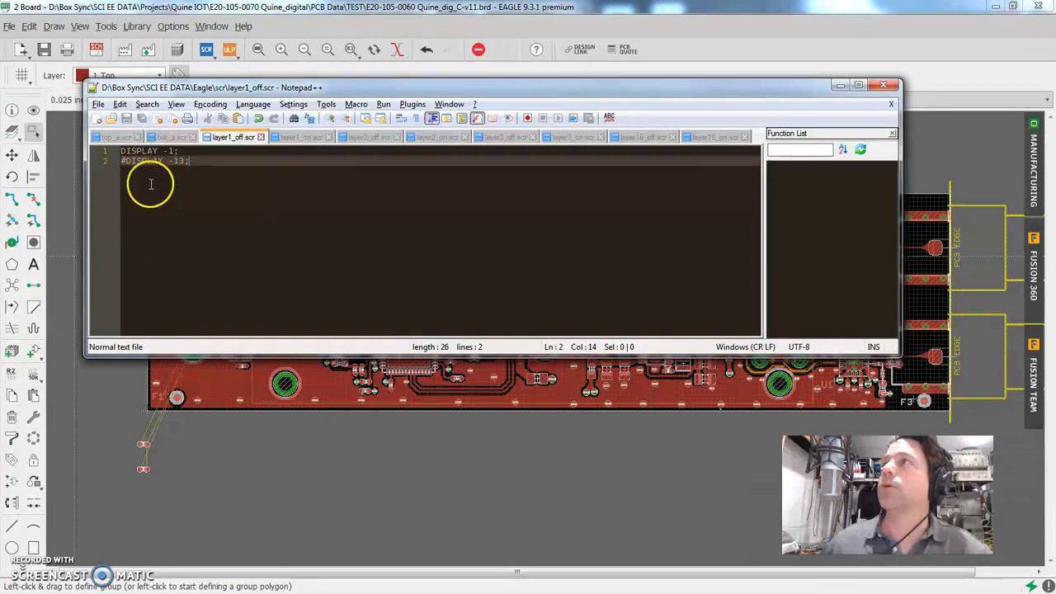
pyautogui.moveTo(165, 223)
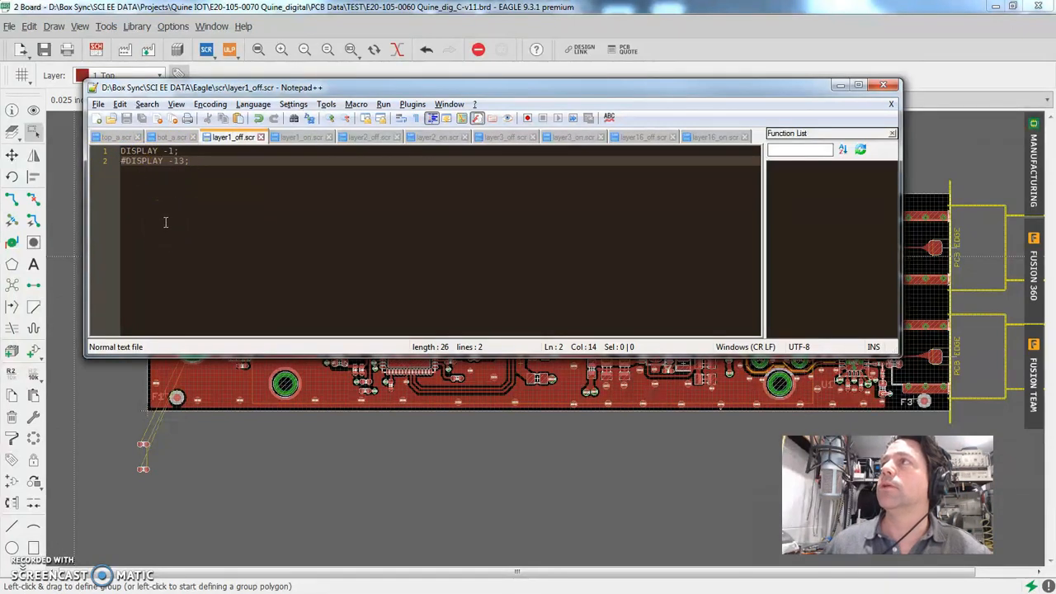
# Compare layer1_on.scr against layer1_off.scr before returning to the EAGLE board
pyautogui.click(299, 137)
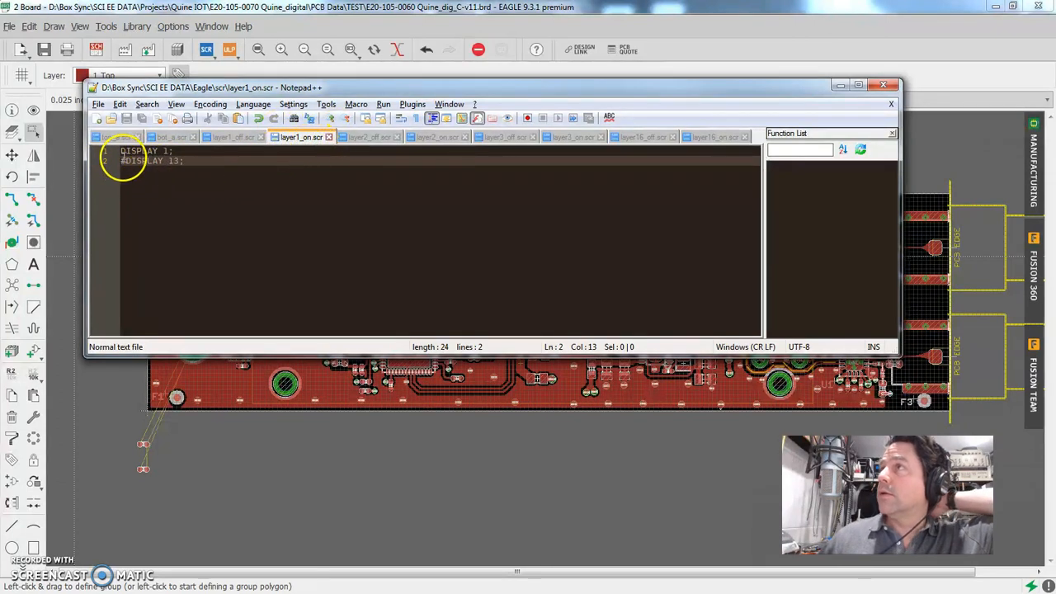
pyautogui.click(231, 137)
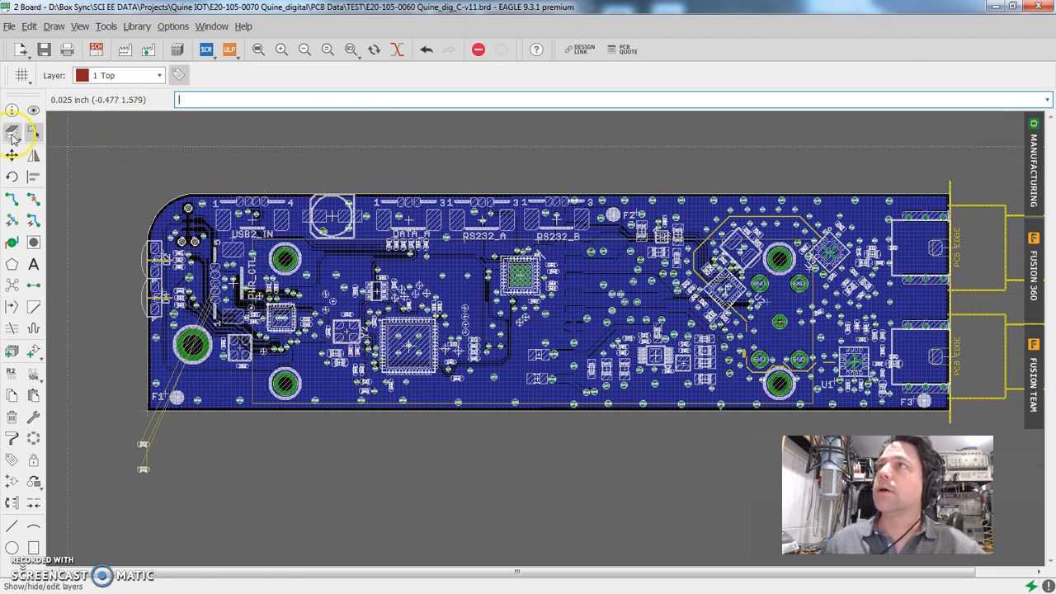
# Check the Visible Layers list and cancel it without changes
pyautogui.click(14, 132)
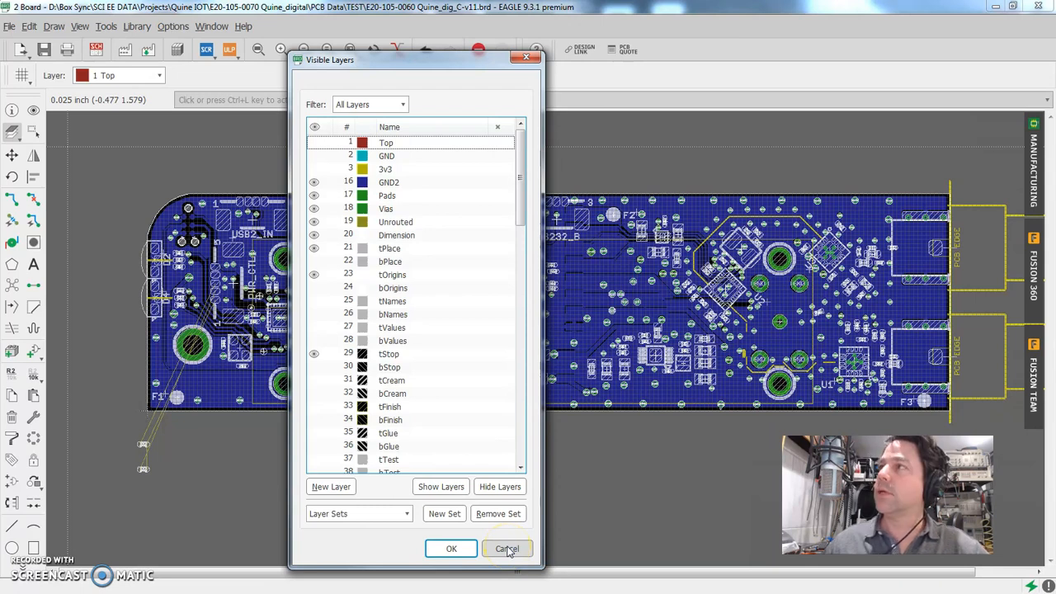
pyautogui.click(506, 548)
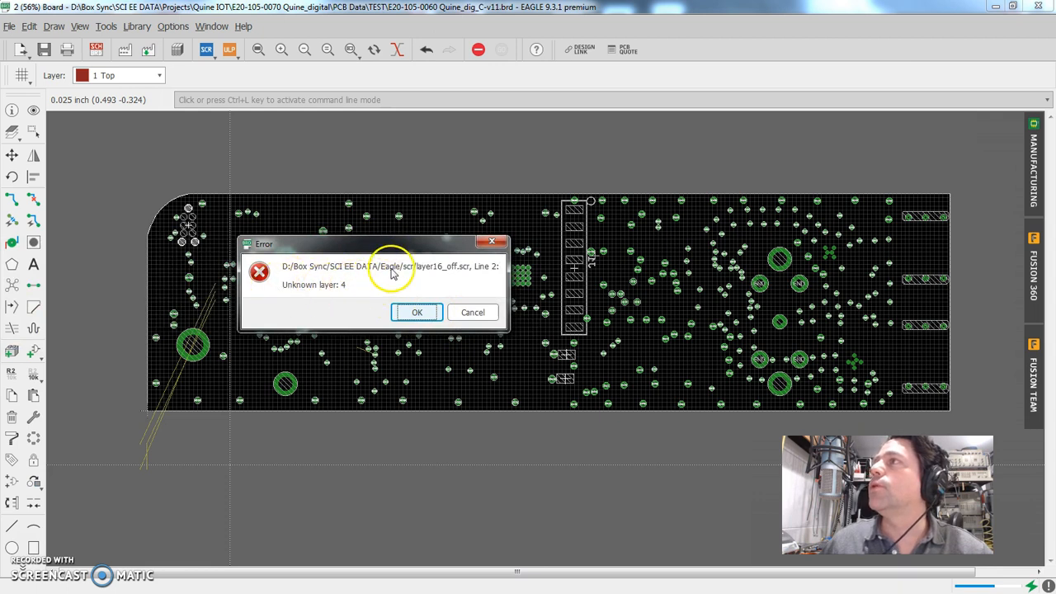
# Dismiss the Unknown layer: 4 error and verify the GND and GND2 (16) layer numbers
pyautogui.click(416, 312)
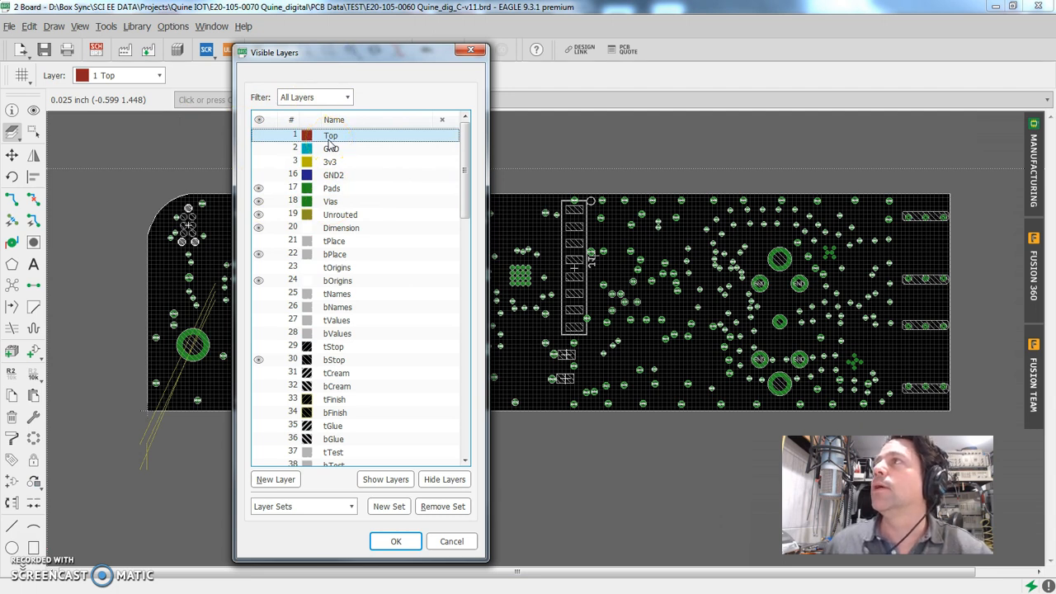
pyautogui.click(333, 175)
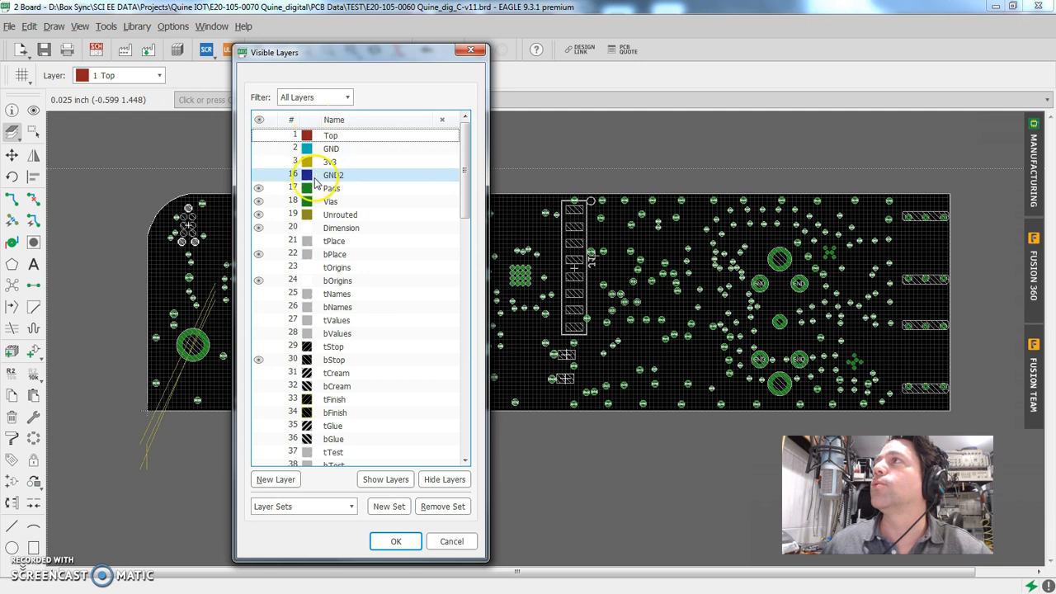
pyautogui.click(396, 541)
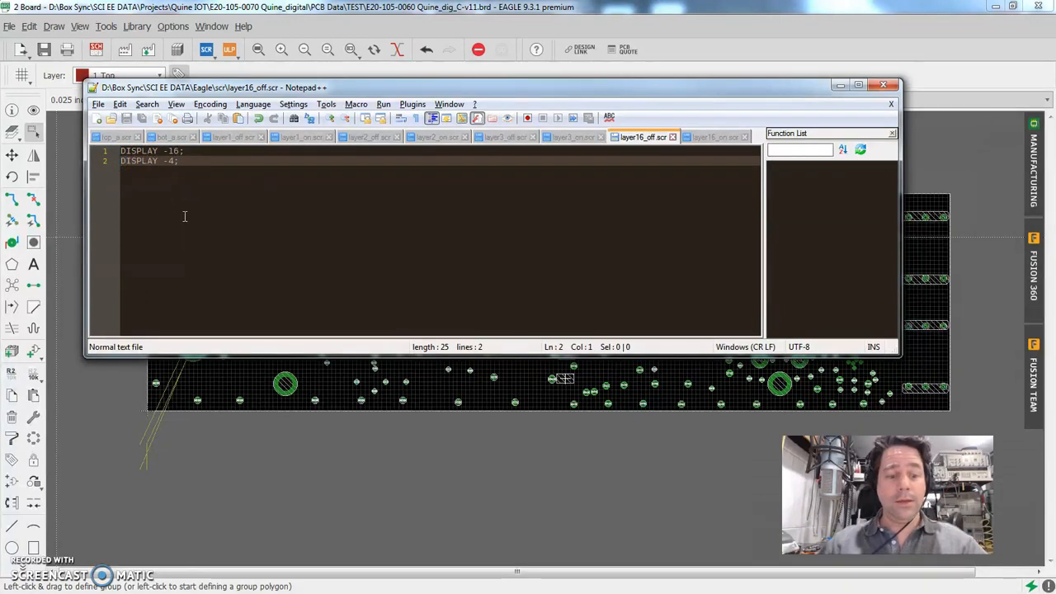
# Comment out the DISPLAY -4 line of layer16_off.scr with a leading #
pyautogui.write('#')
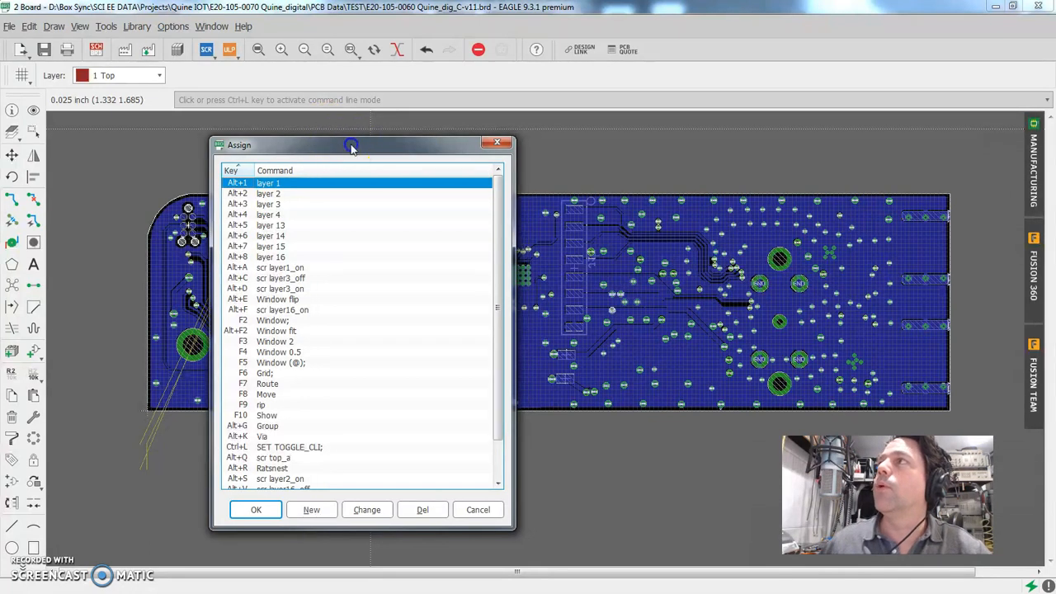
# Reposition the Assign dialog to the left and widen it over the board
pyautogui.moveTo(350, 145); pyautogui.dragTo(208, 136)
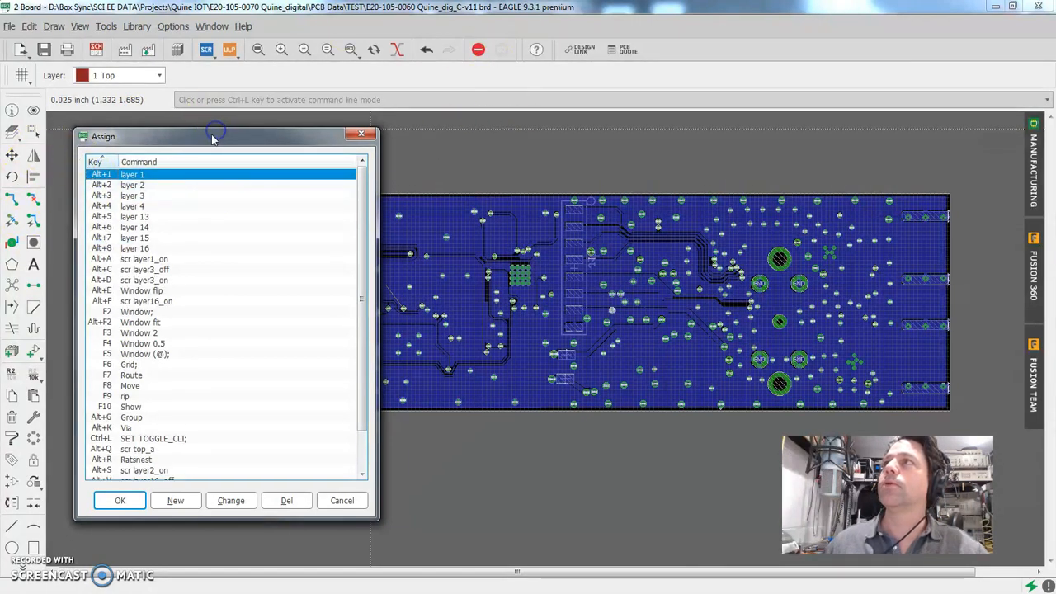
pyautogui.moveTo(216, 136); pyautogui.dragTo(278, 116)
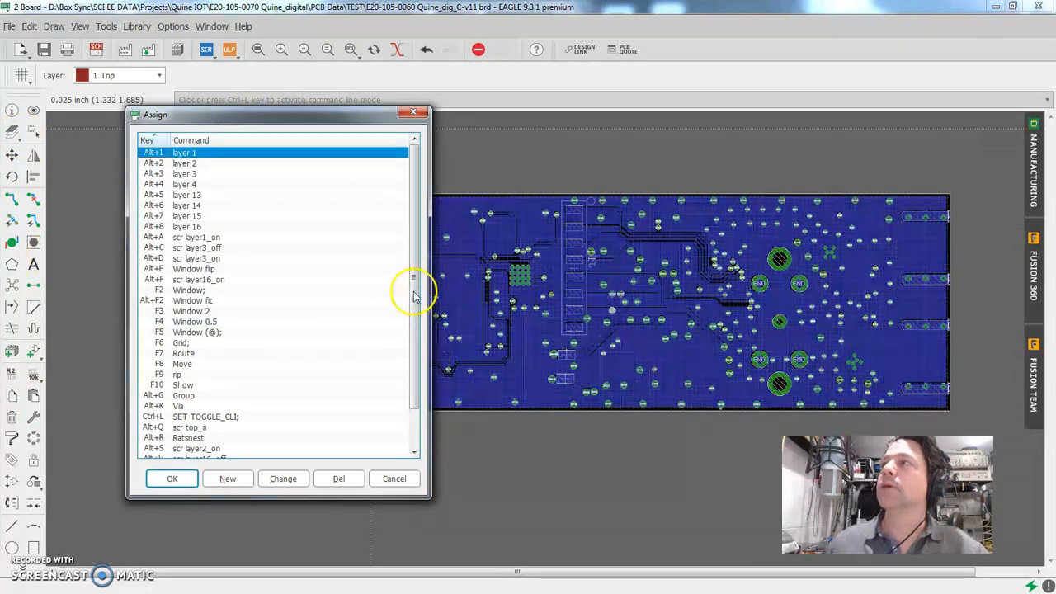